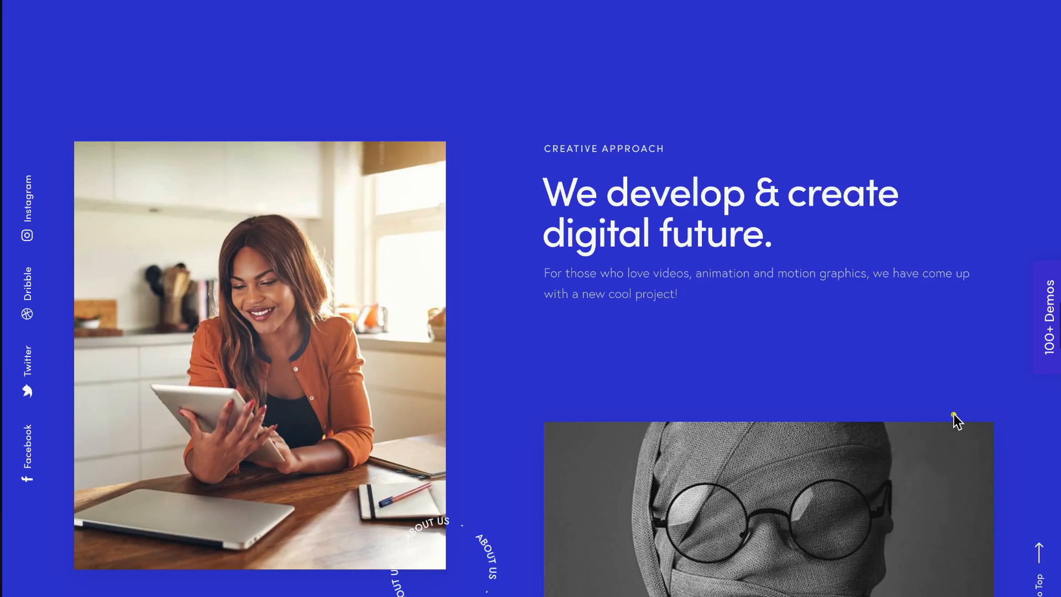
- Scroll the demo sites to watch their circles grow, ending on the mountain landscape page
{"action": "scroll", "scroll_direction": "down", "scroll_amount": 3}
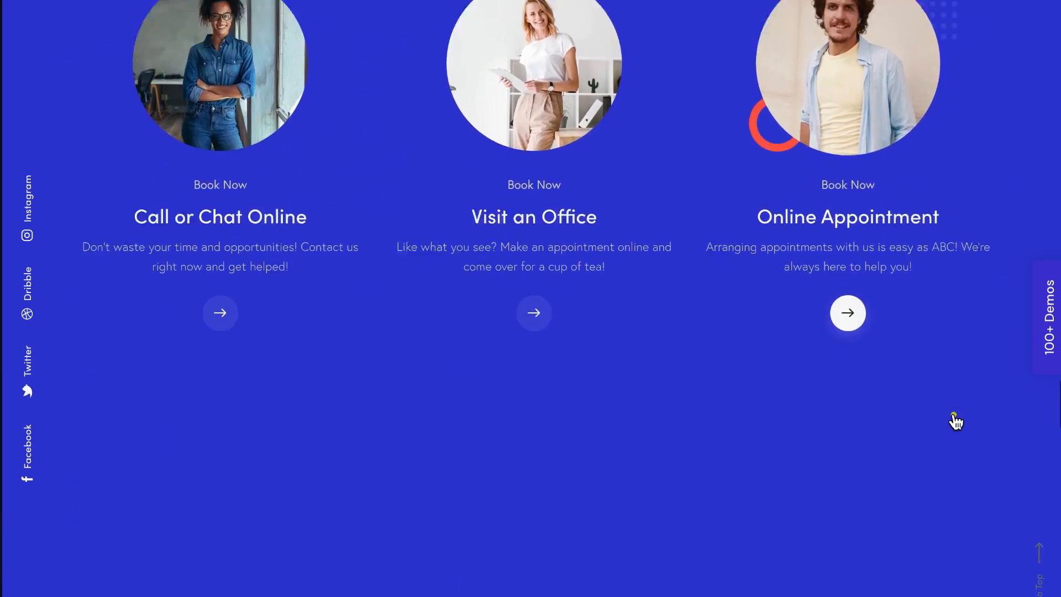
{"action": "scroll", "scroll_direction": "down", "scroll_amount": 3}
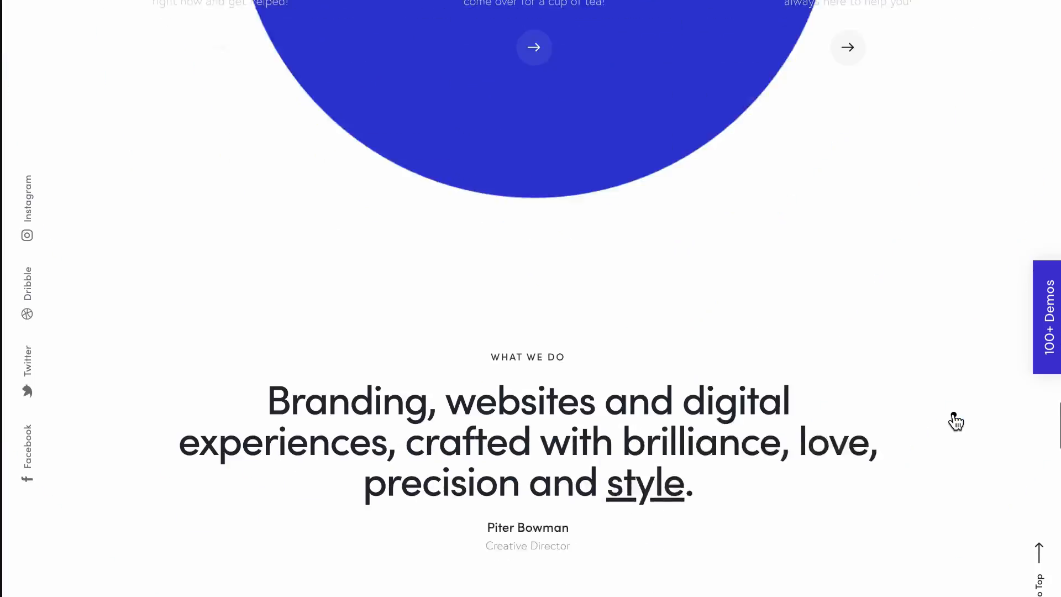
{"action": "scroll", "scroll_direction": "up", "scroll_amount": 3}
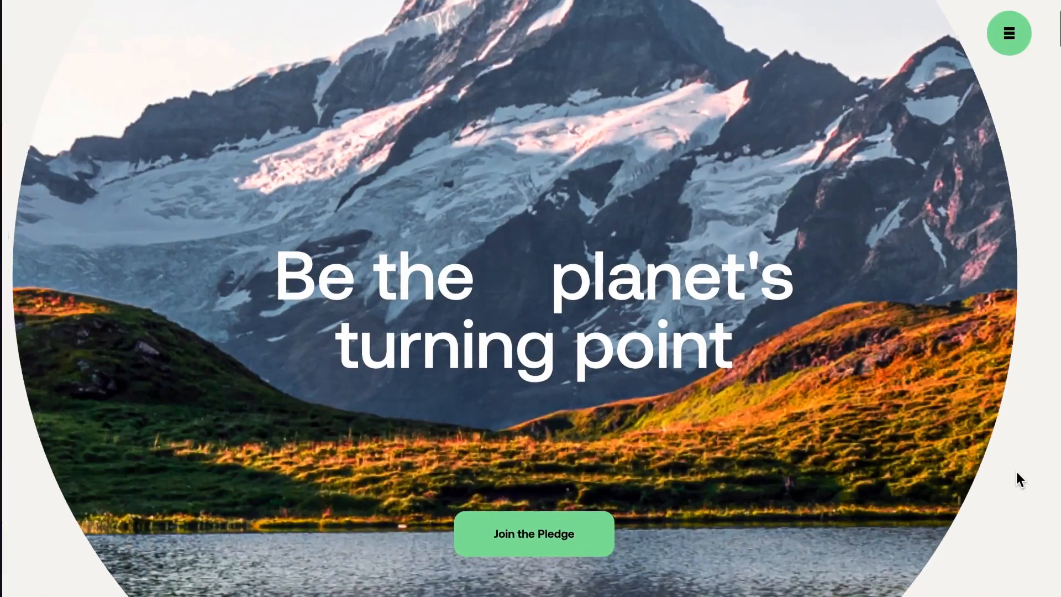
{"action": "scroll", "scroll_direction": "down", "scroll_amount": 3}
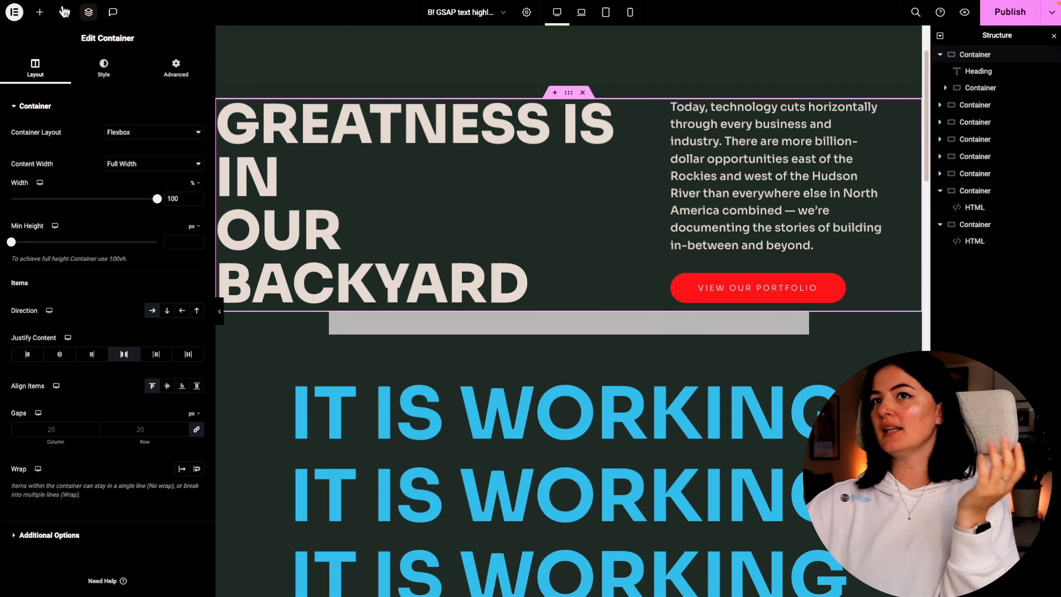
- Bring up the Elements widget library from the top bar's Add Element button
{"action": "left_click", "coordinate": [39, 12]}
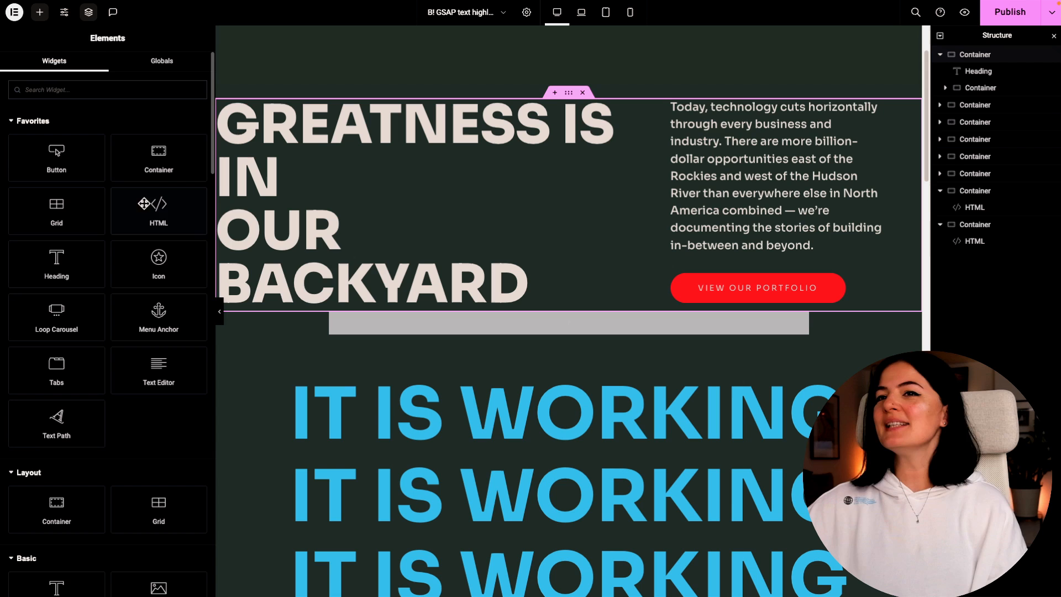
- Drop an HTML widget onto the canvas in its own section below the hero
{"action": "left_click_drag", "start_coordinate": [158, 210], "coordinate": [395, 338]}
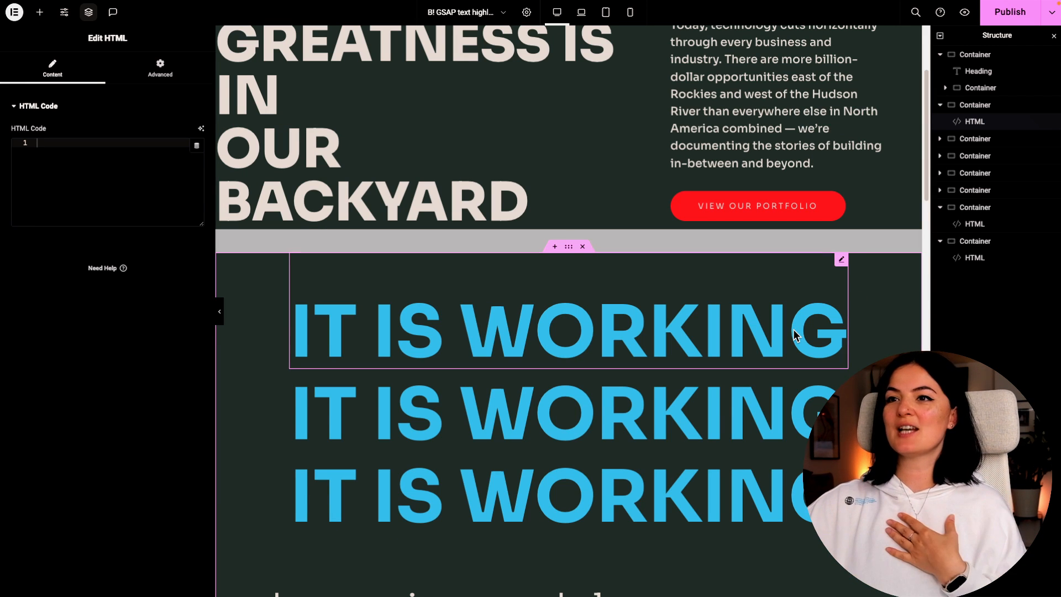
{"action": "mouse_move", "coordinate": [539, 360]}
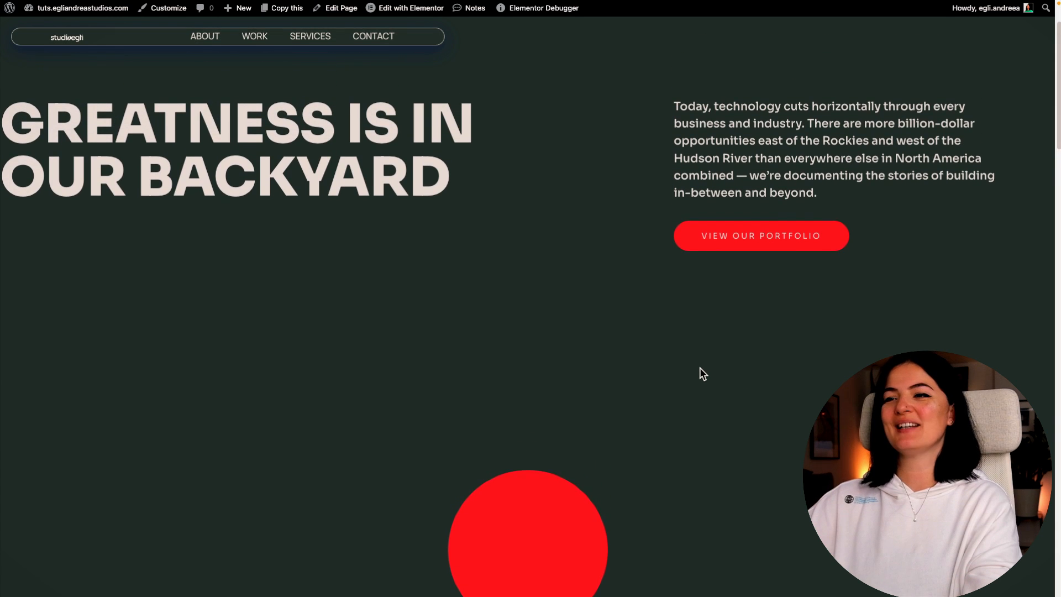
{"action": "scroll", "scroll_direction": "down", "scroll_amount": 3}
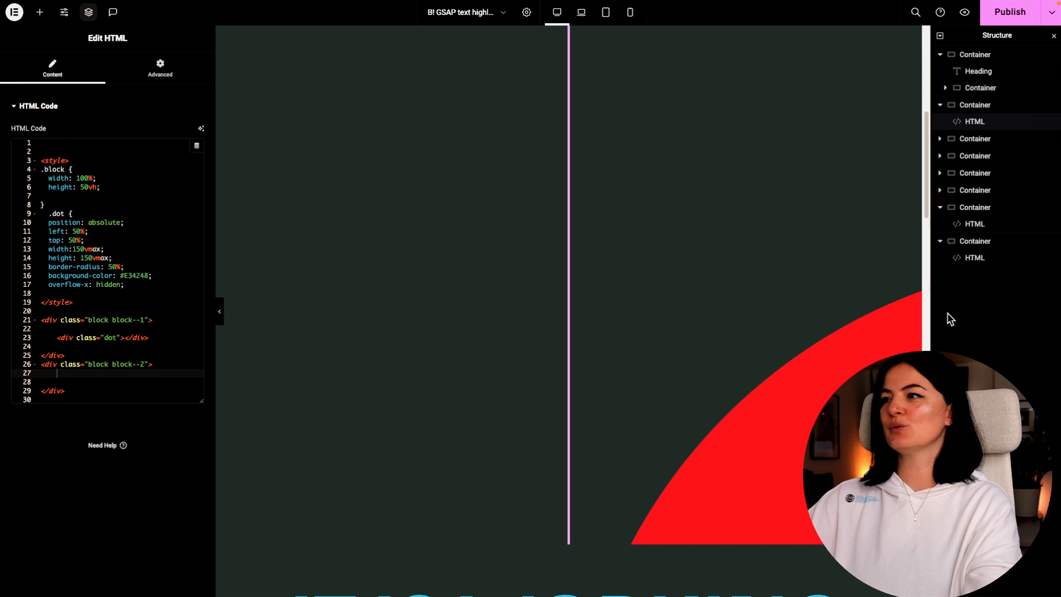
{"action": "mouse_move", "coordinate": [978, 263]}
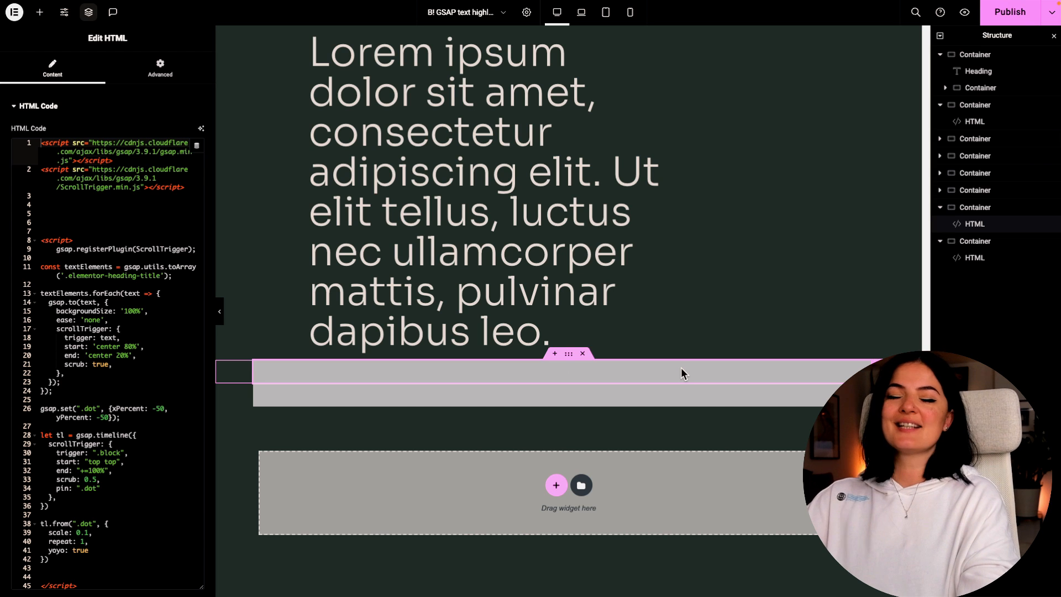
- Scroll the canvas past the GSAP ScrollTrigger HTML widget back toward the circle's CSS widget
{"action": "scroll", "scroll_direction": "down", "scroll_amount": 3}
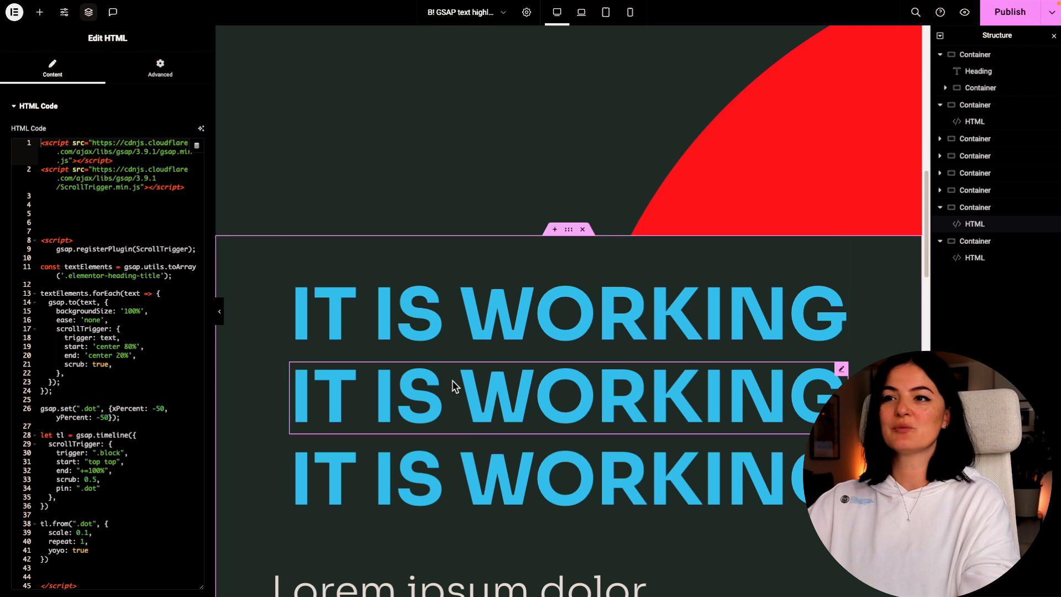
{"action": "mouse_move", "coordinate": [451, 412]}
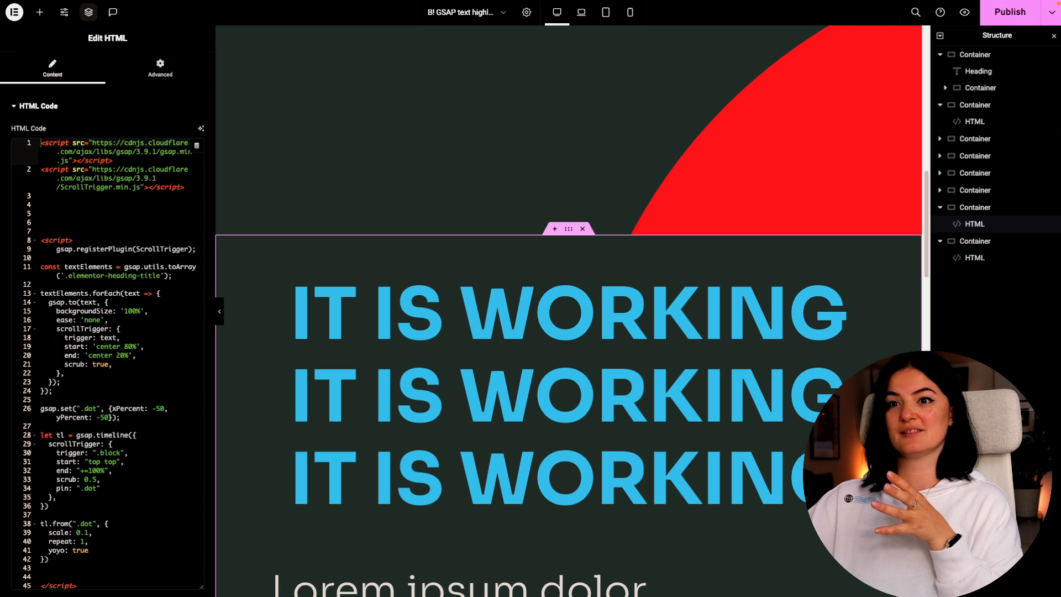
{"action": "scroll", "scroll_direction": "down", "scroll_amount": 3}
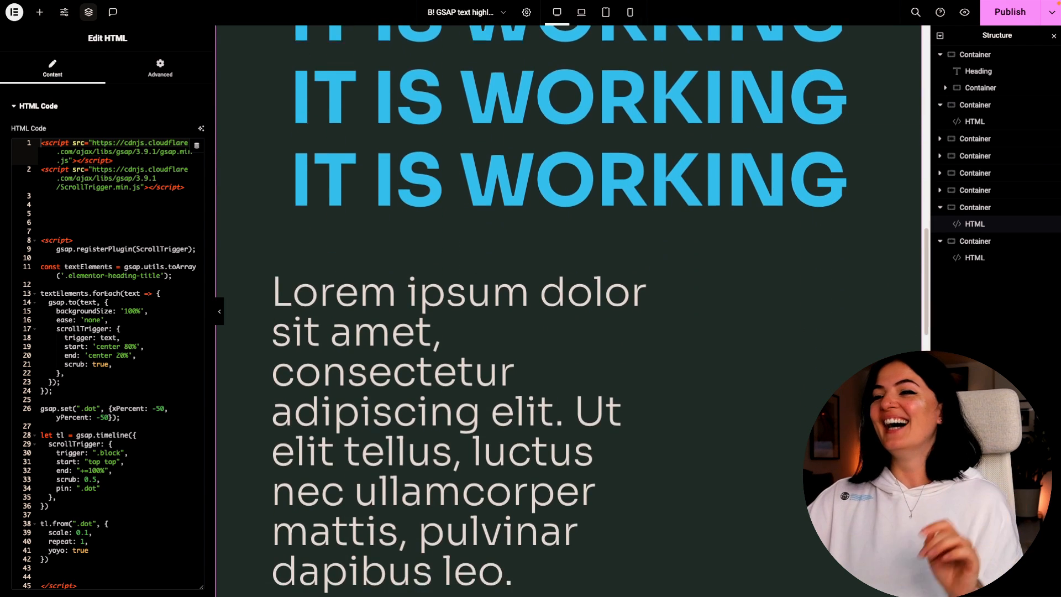
{"action": "scroll", "scroll_direction": "down", "scroll_amount": 3}
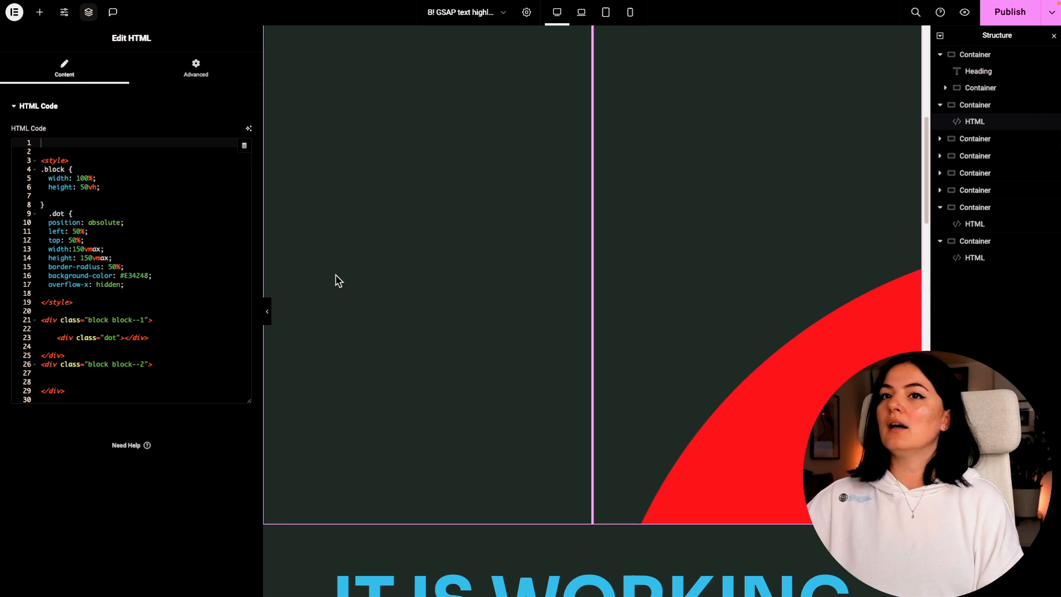
- Review the circle CSS, then preview the live page and scroll to see the red circle grow
{"action": "left_click", "coordinate": [49, 213]}
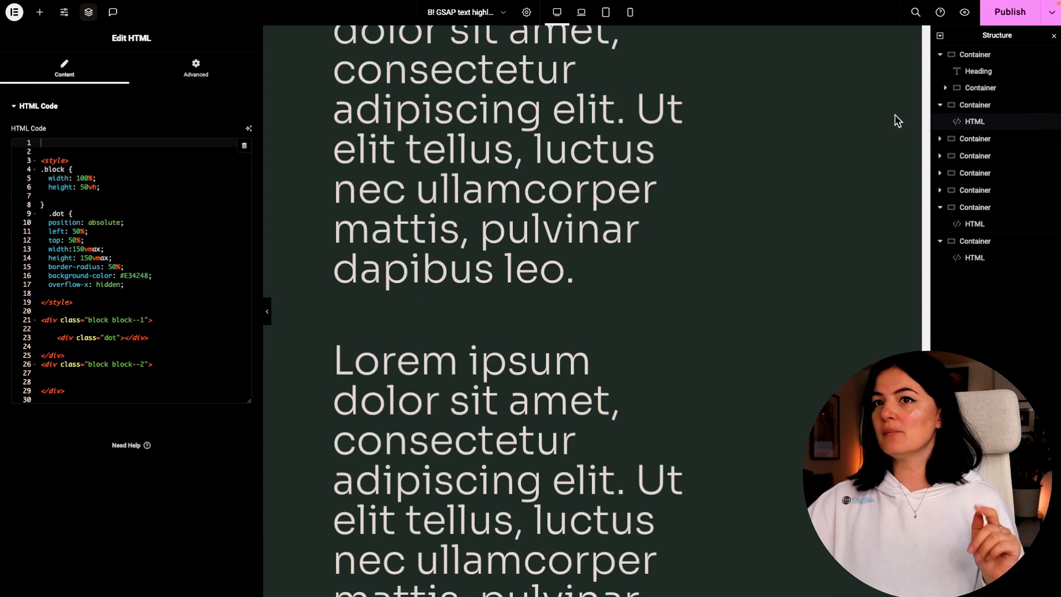
{"action": "scroll", "scroll_direction": "up", "scroll_amount": 3}
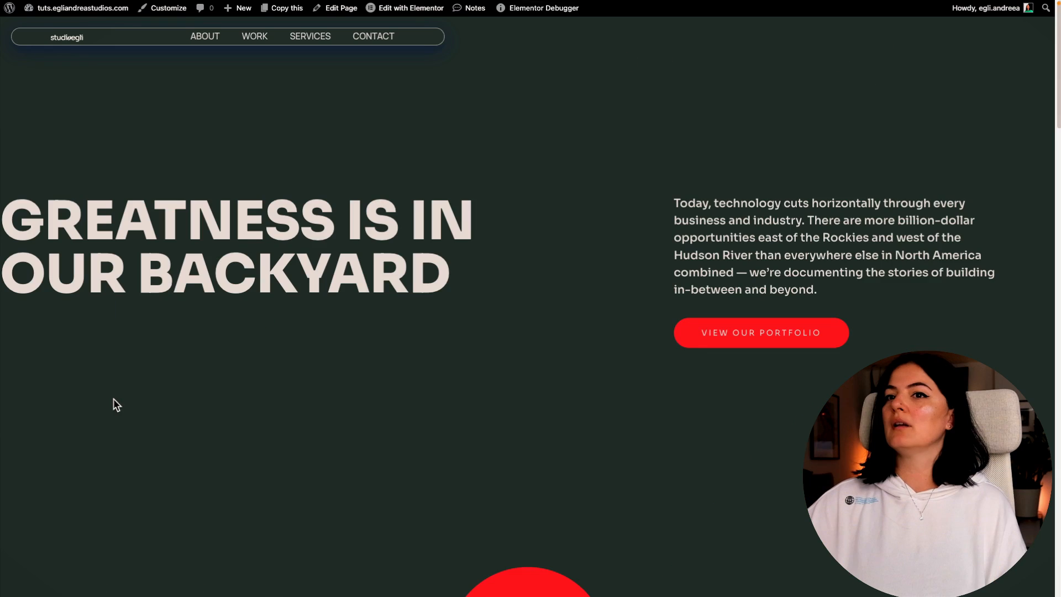
{"action": "scroll", "scroll_direction": "down", "scroll_amount": 3}
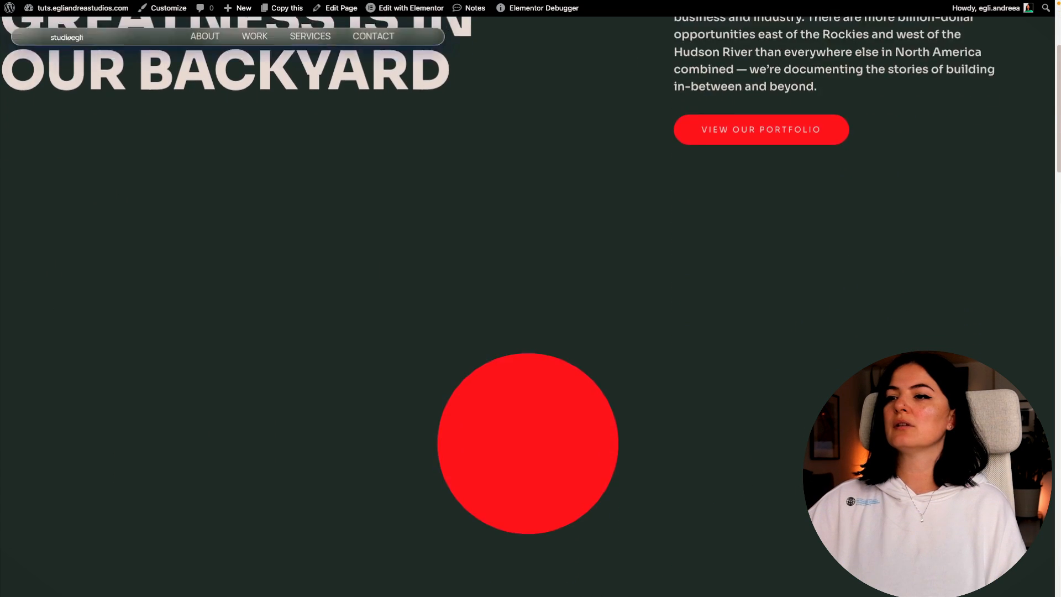